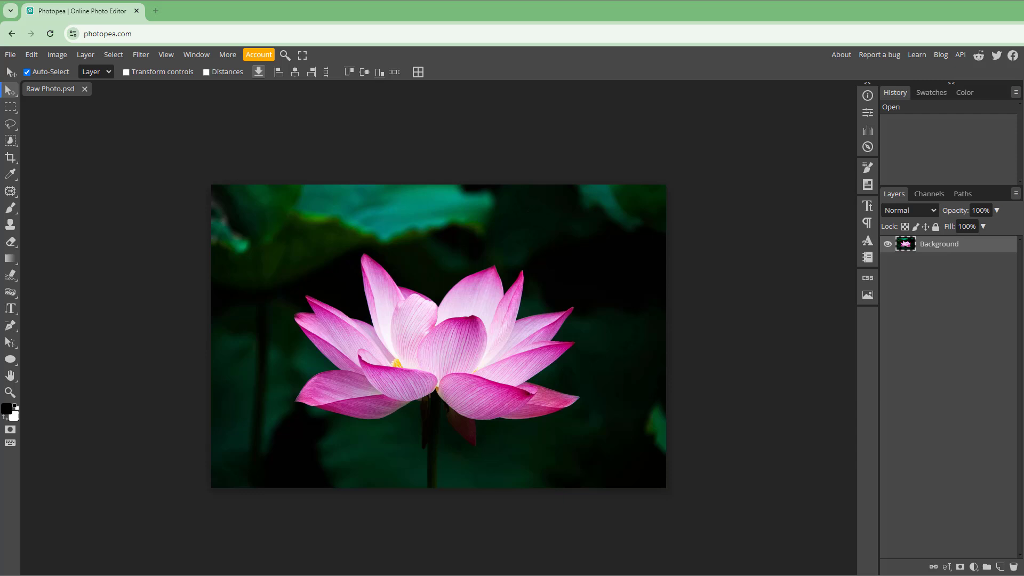
mouse_move(814, 150)
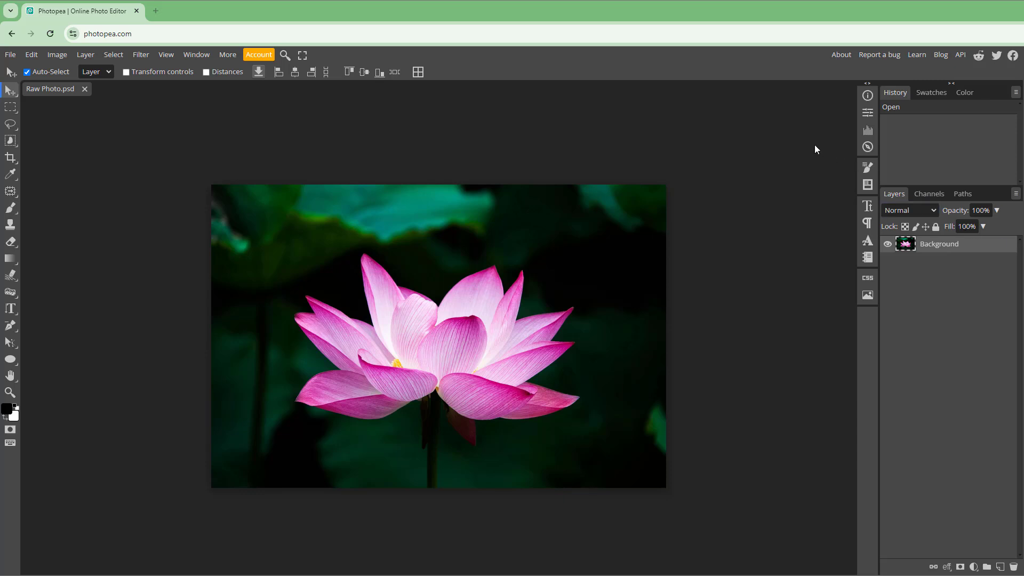
mouse_move(668, 213)
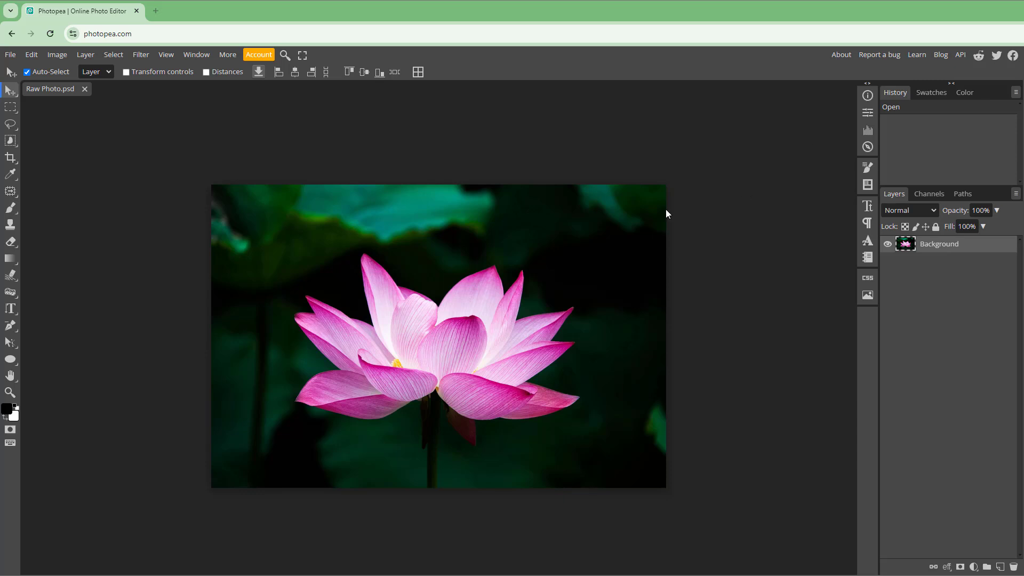
mouse_move(501, 249)
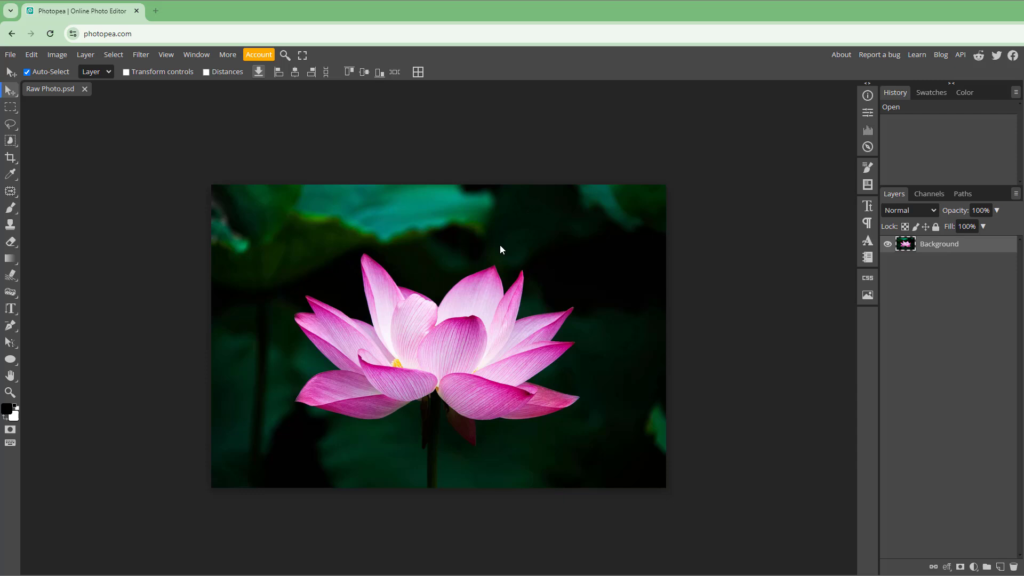
mouse_move(388, 187)
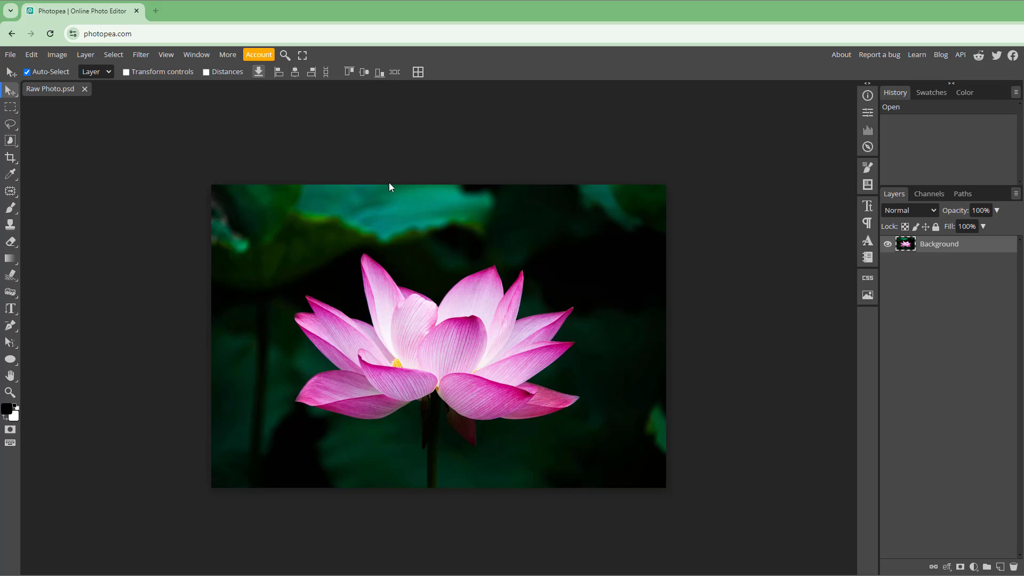
mouse_move(309, 217)
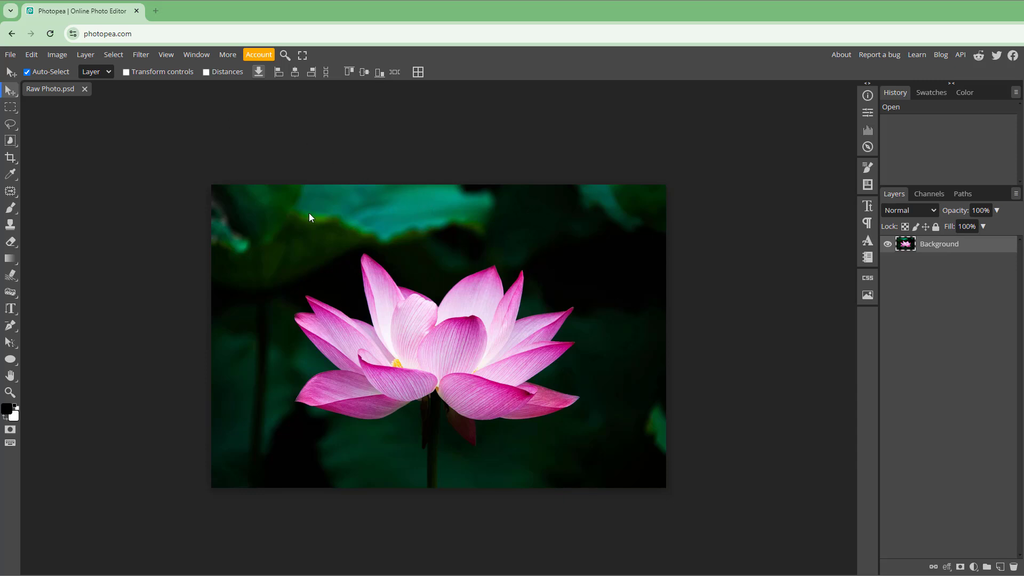
Bring up the Exposure dialog from Image > Adjustments for the lotus photo
click(57, 54)
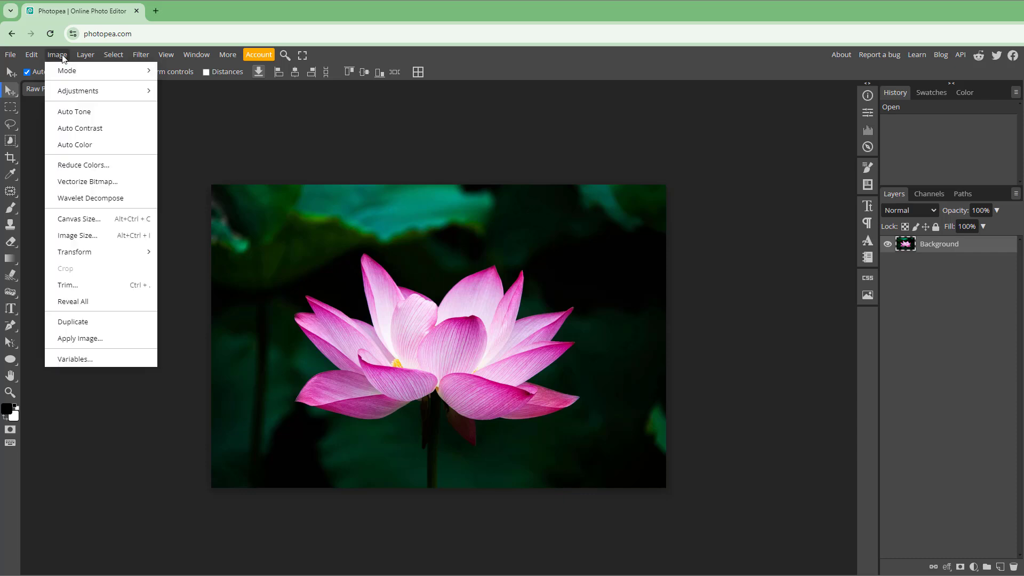
mouse_move(78, 91)
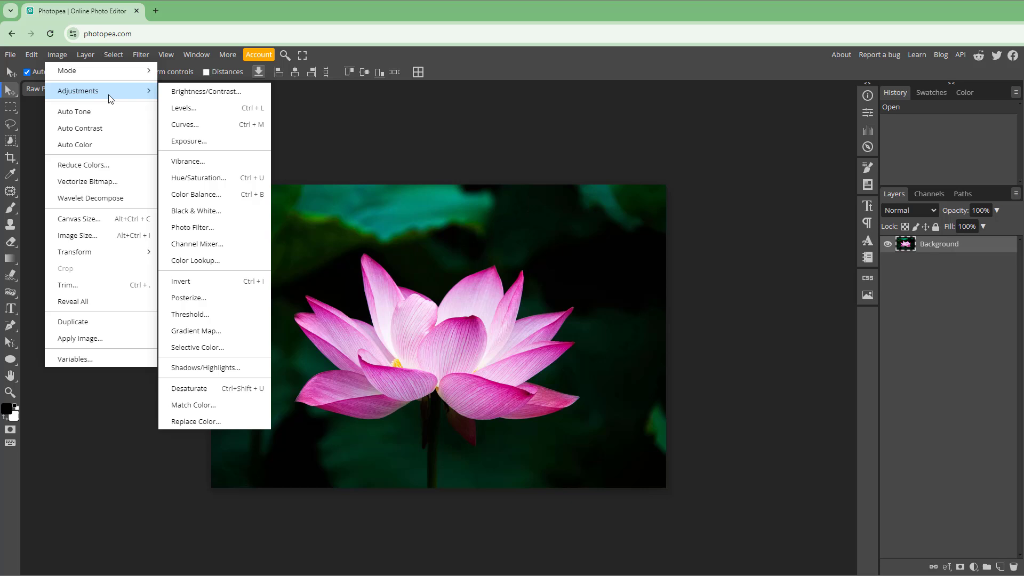
click(188, 141)
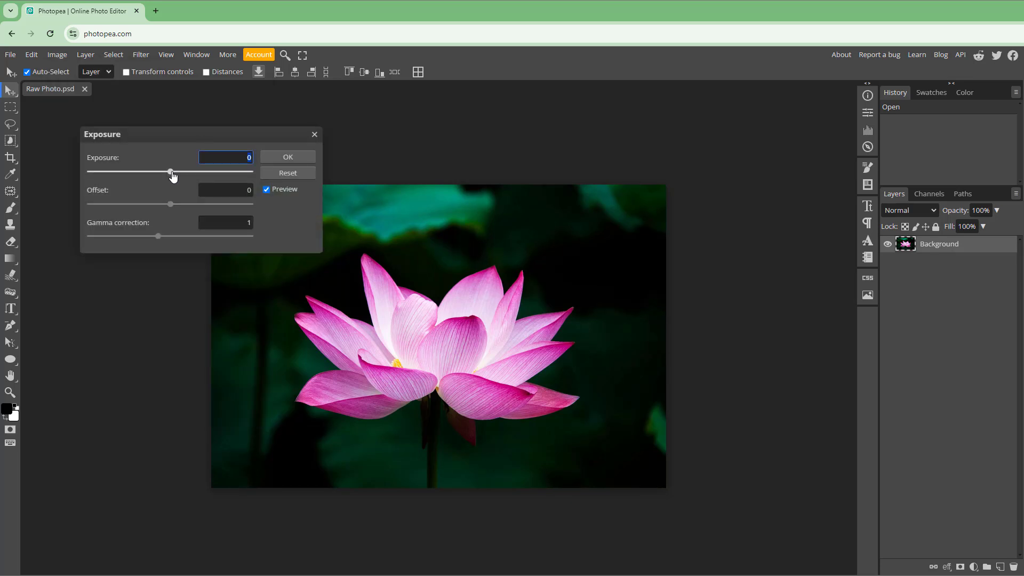
Preview exposure values from 4.28 down through 3.42, 1.57, 0.53, 0.13 and back to 0.77
drag(172, 171, 216, 170)
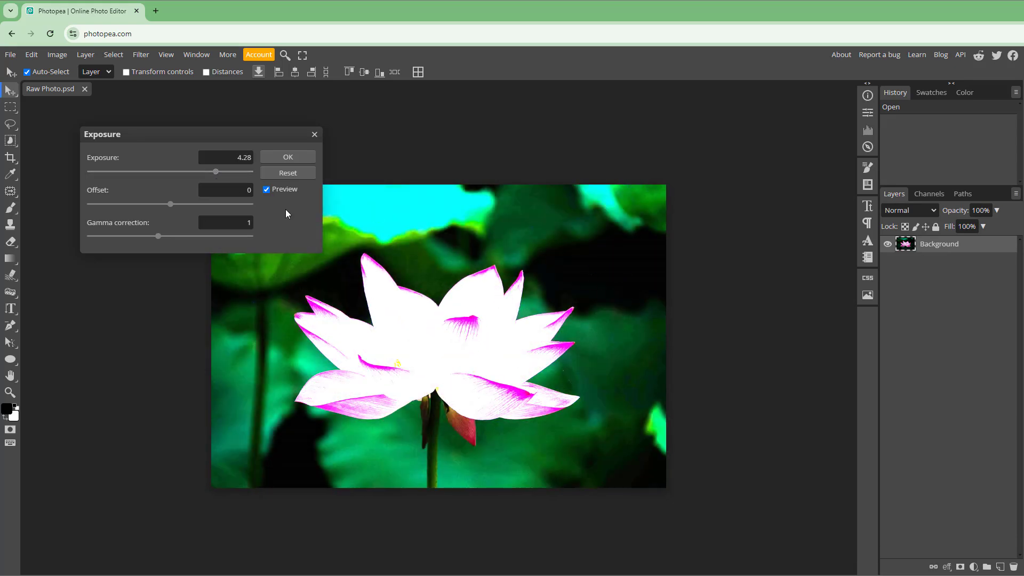
drag(190, 171, 210, 171)
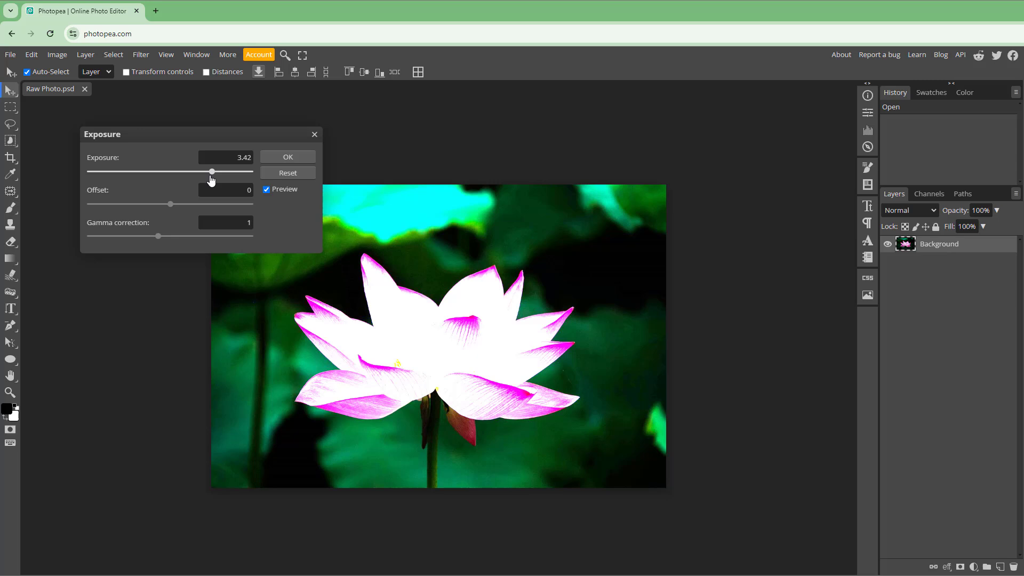
drag(212, 170, 201, 170)
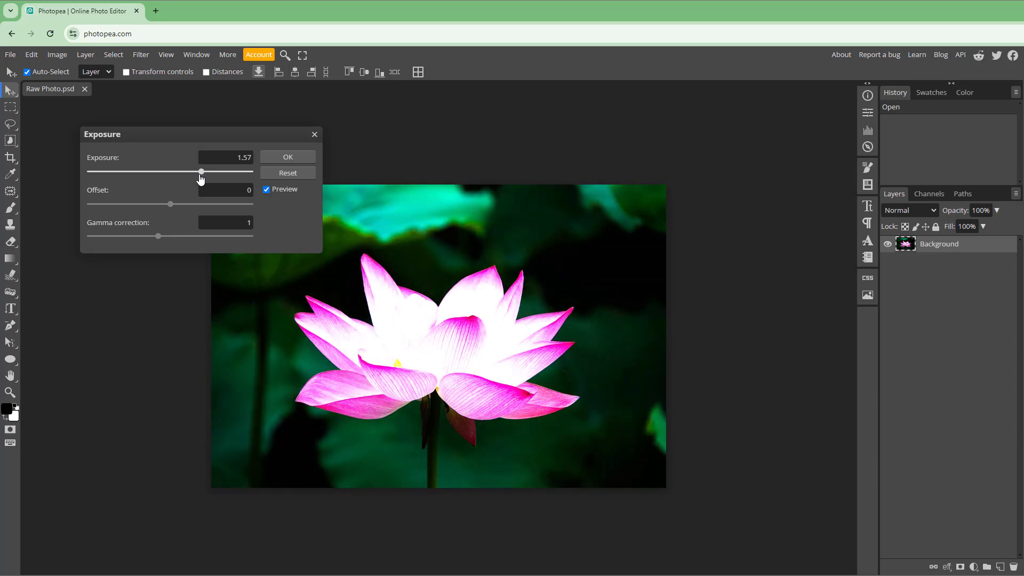
drag(200, 171, 191, 170)
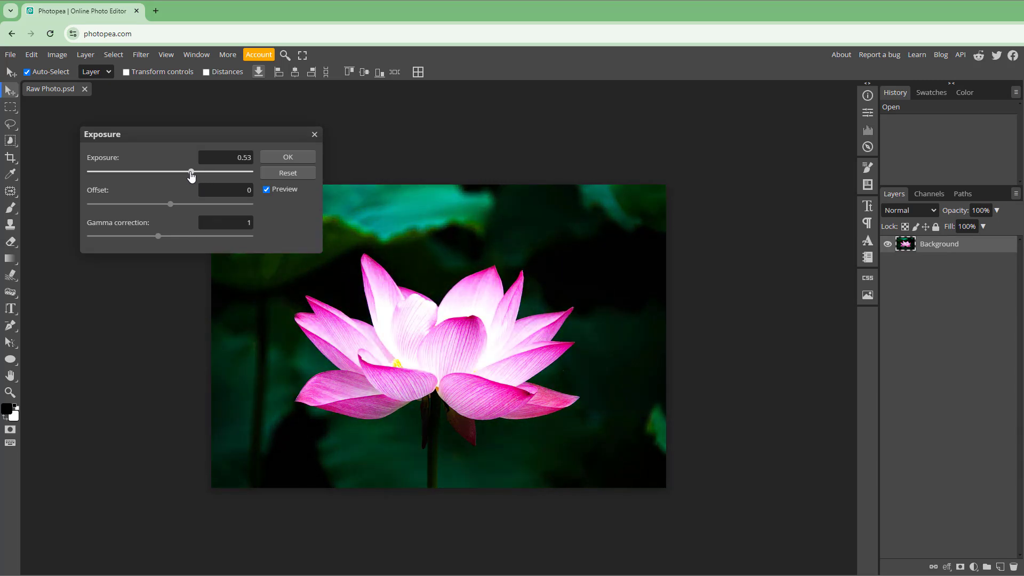
drag(191, 171, 183, 171)
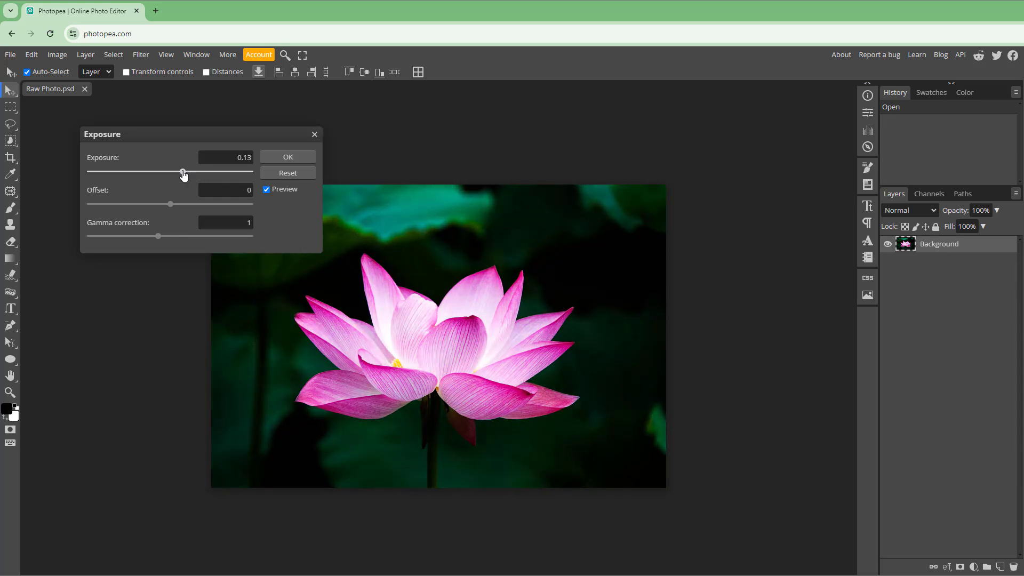
drag(182, 170, 194, 171)
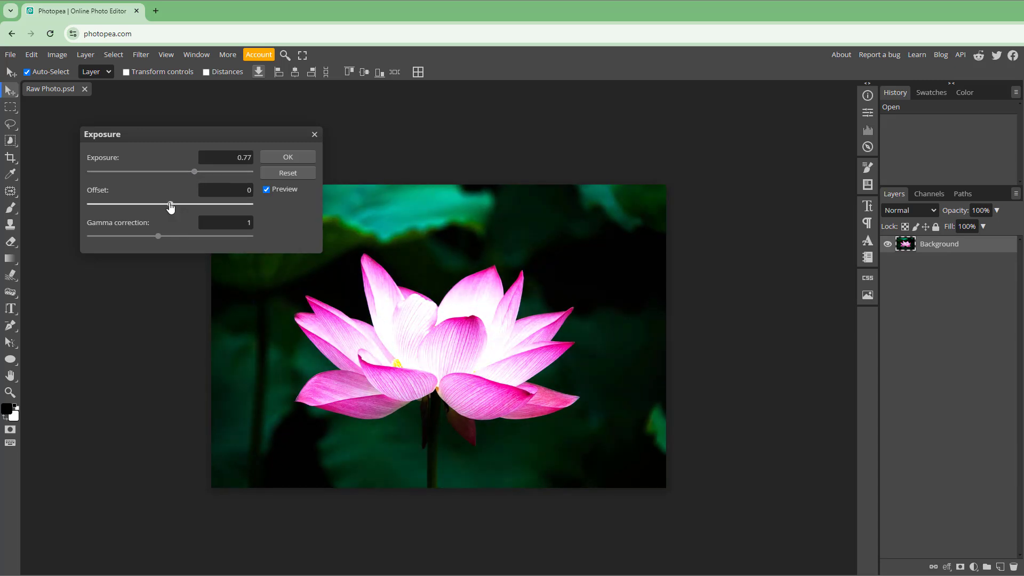
Preview offset 0.07 then 0.01, and gamma 1.74 then 1.24
drag(169, 204, 182, 204)
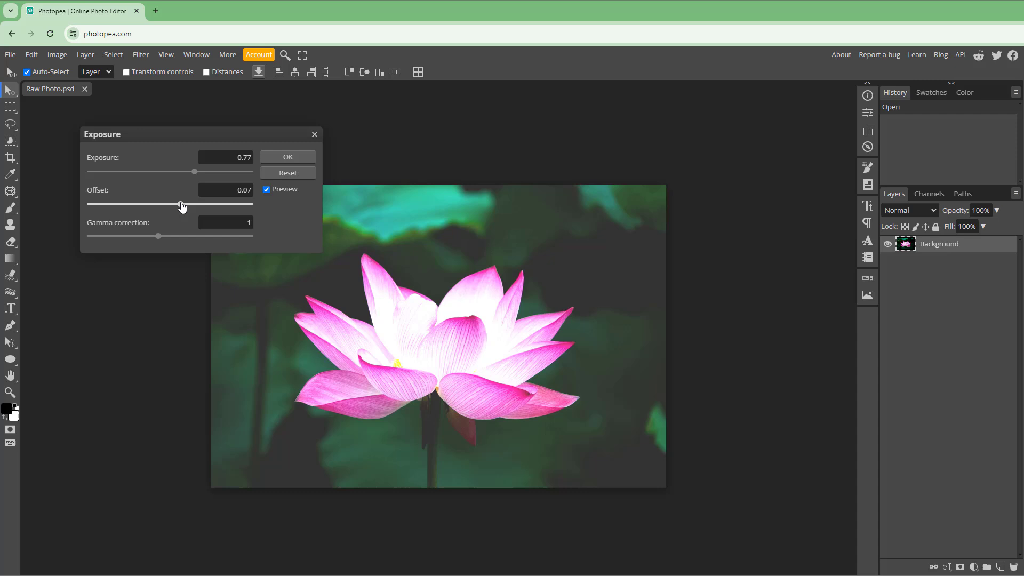
drag(194, 205, 172, 205)
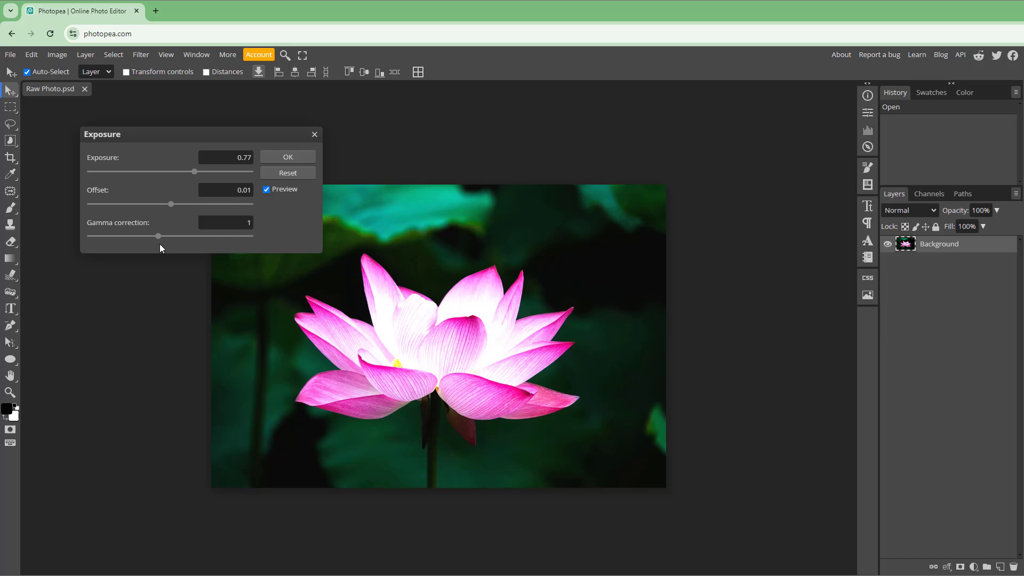
drag(138, 235, 173, 235)
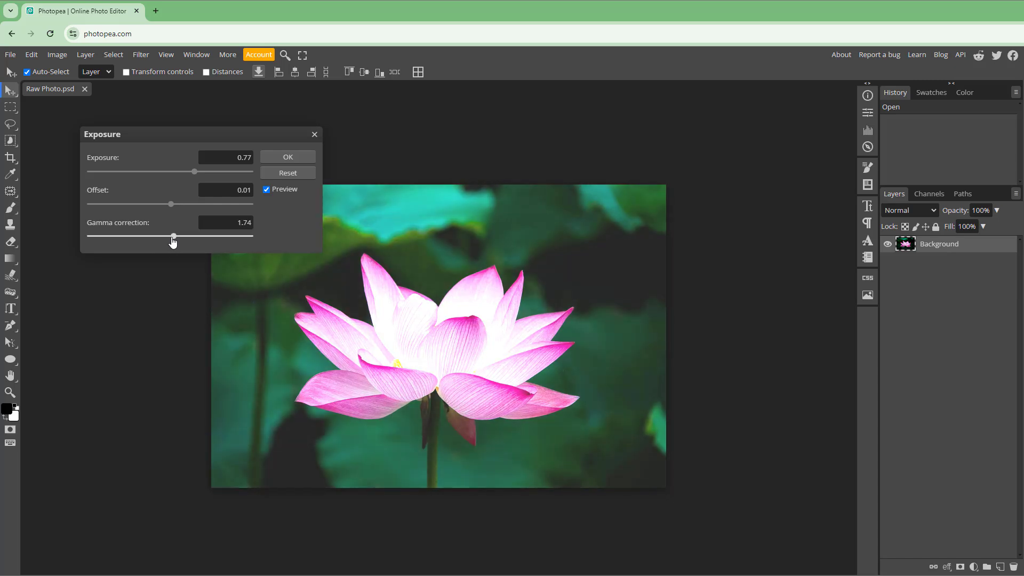
drag(173, 237, 163, 236)
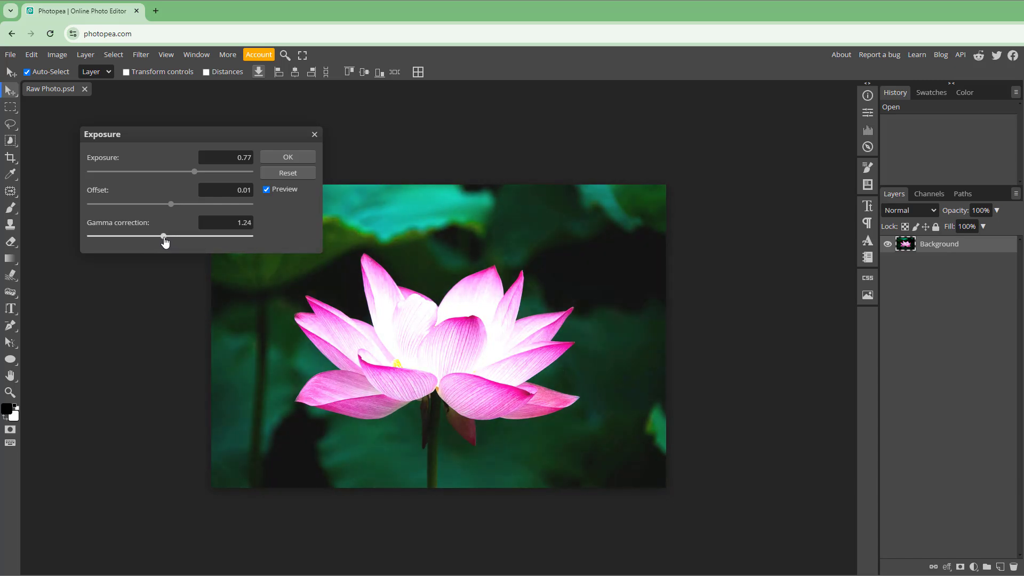
Darken the preview to exposure -0.03 with offset 0.01 and gamma 1.29
drag(193, 170, 187, 171)
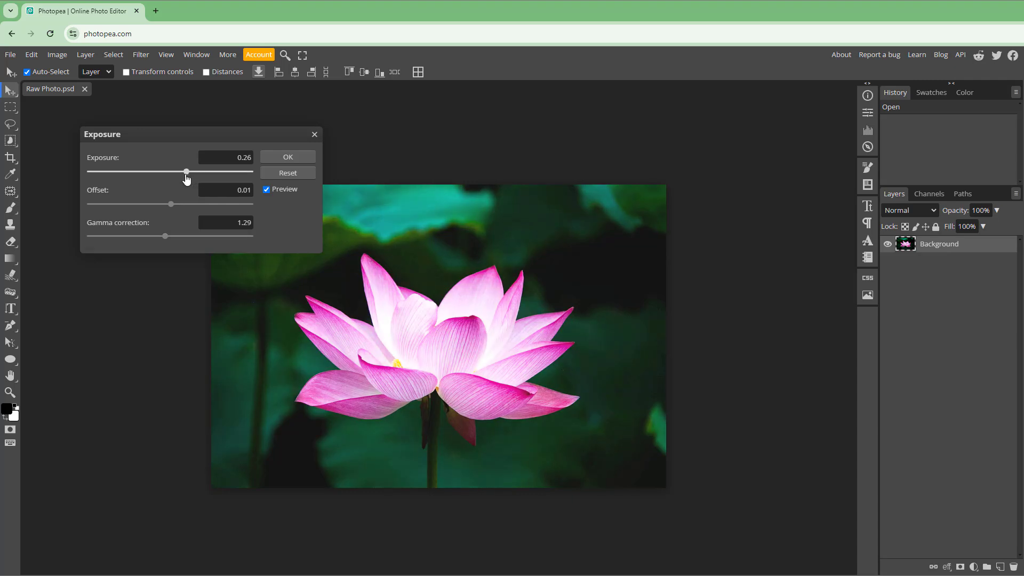
drag(186, 171, 135, 171)
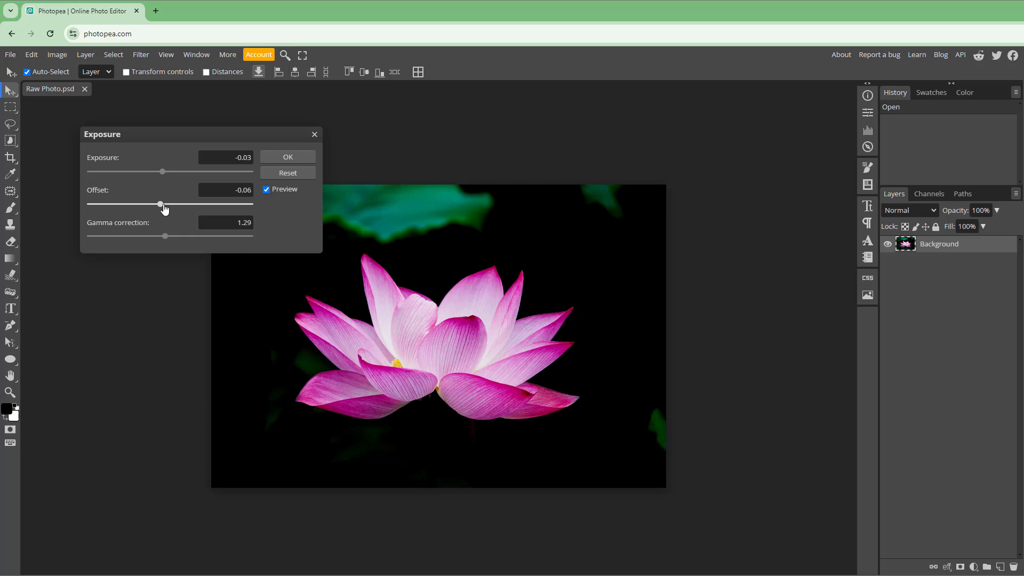
drag(162, 205, 172, 205)
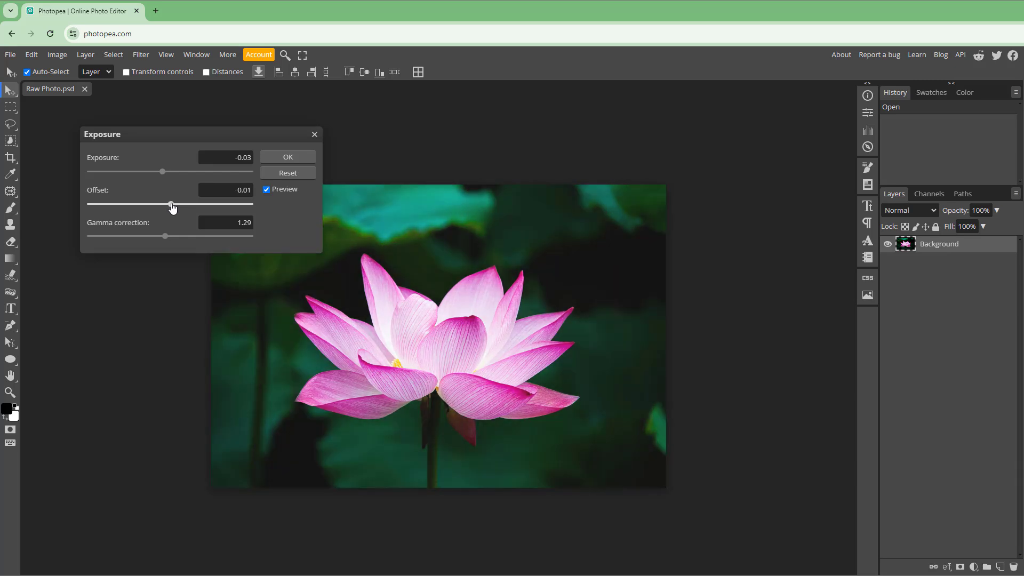
Reset the dialog, then apply exposure 0.42, offset 0.01 and gamma 1.1 to Background
click(287, 172)
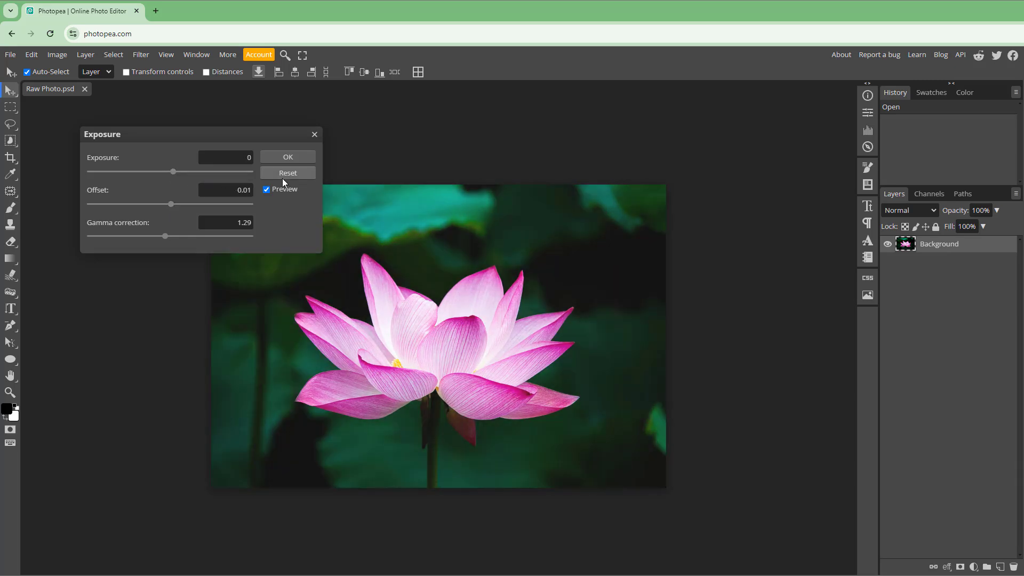
click(287, 172)
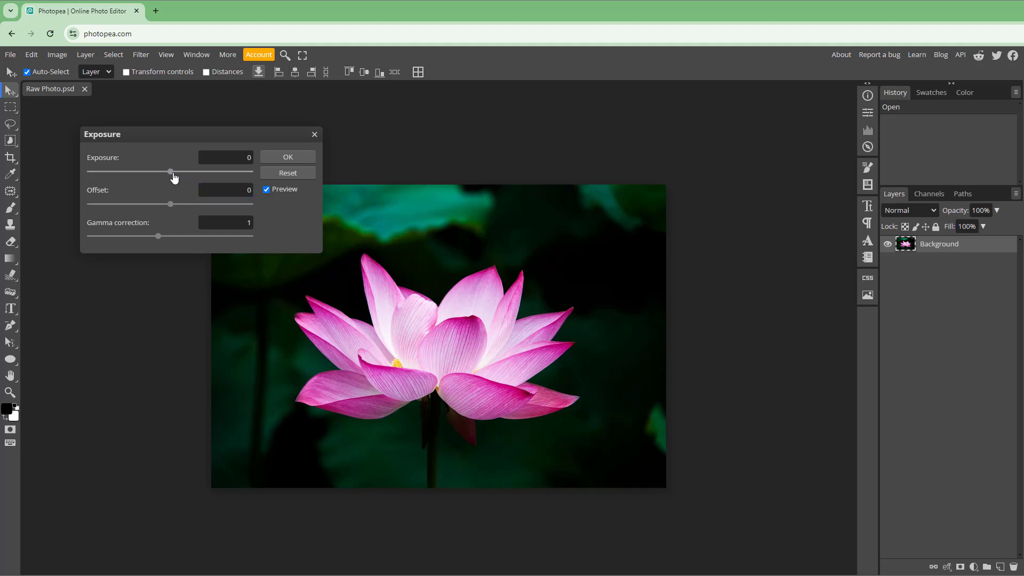
drag(171, 170, 186, 171)
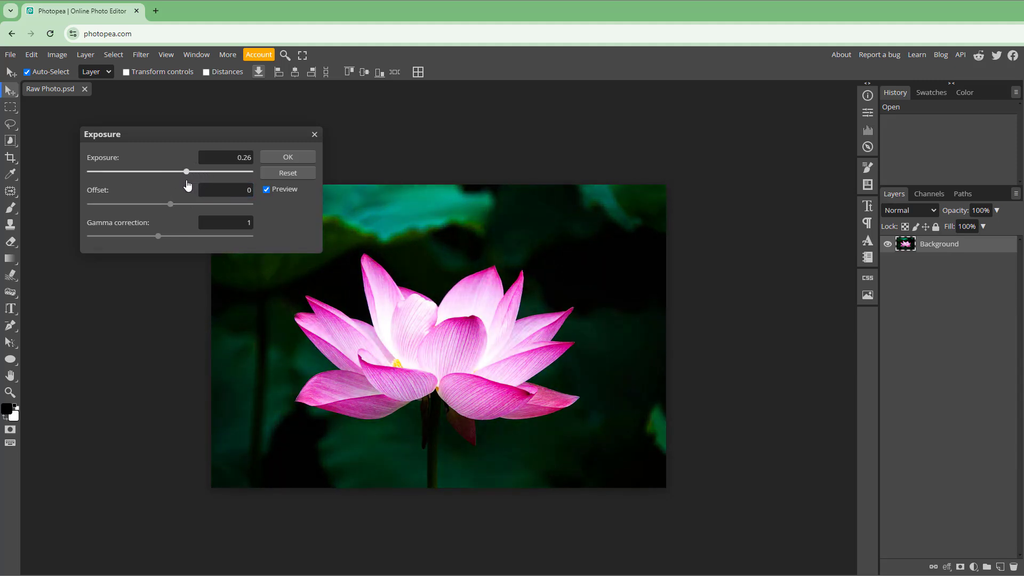
drag(185, 171, 190, 170)
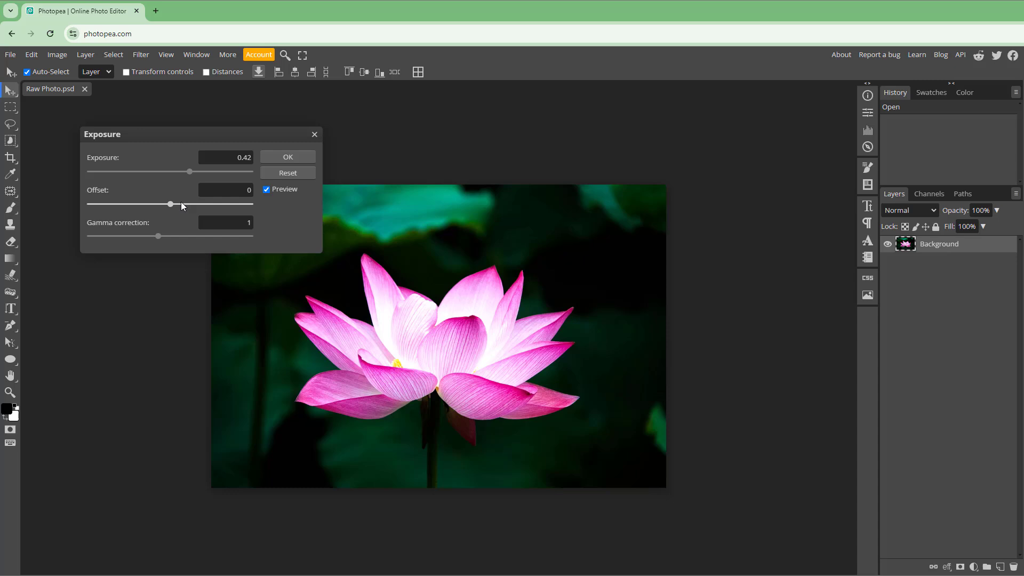
drag(170, 205, 173, 205)
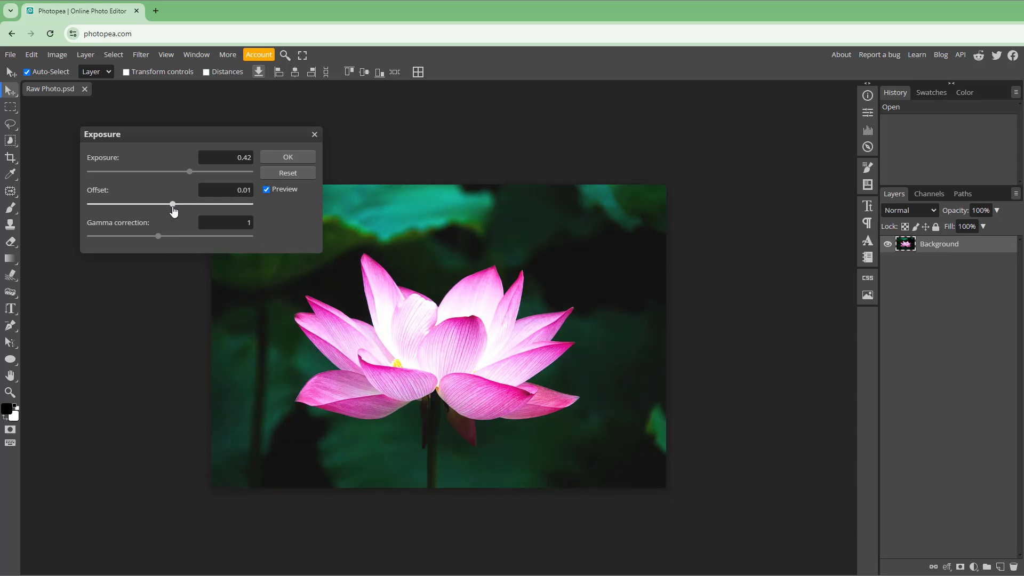
drag(157, 235, 162, 235)
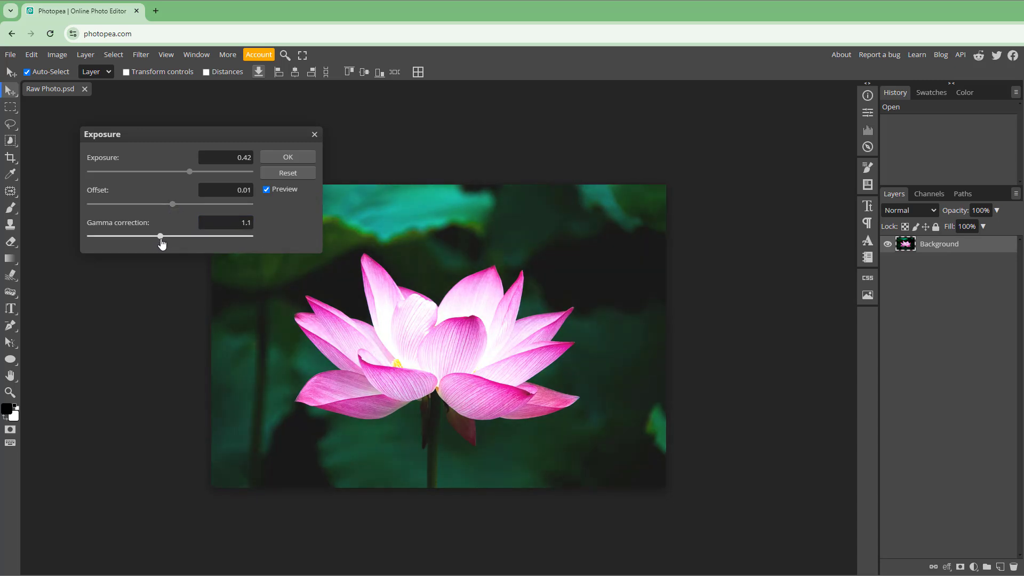
click(287, 157)
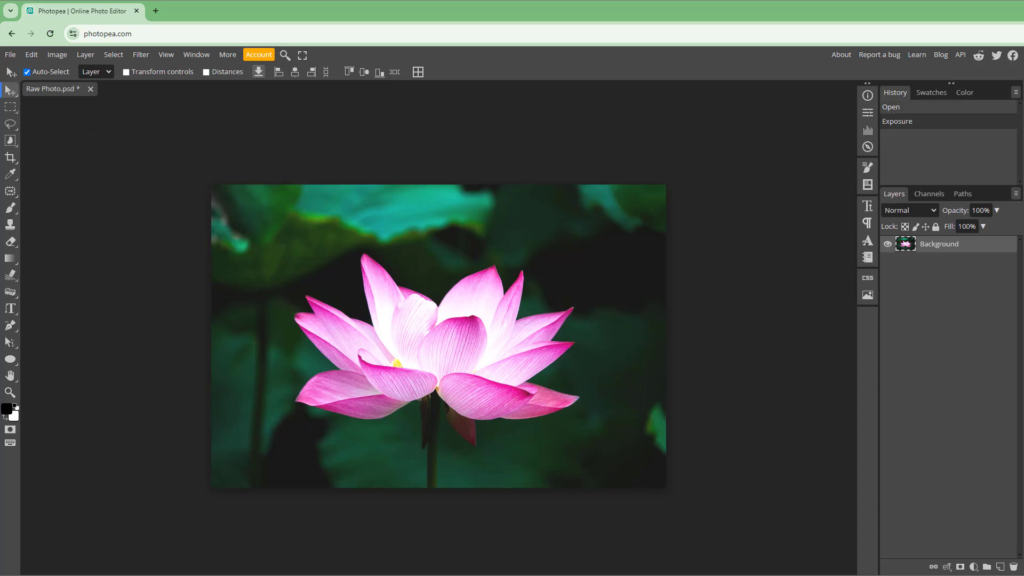